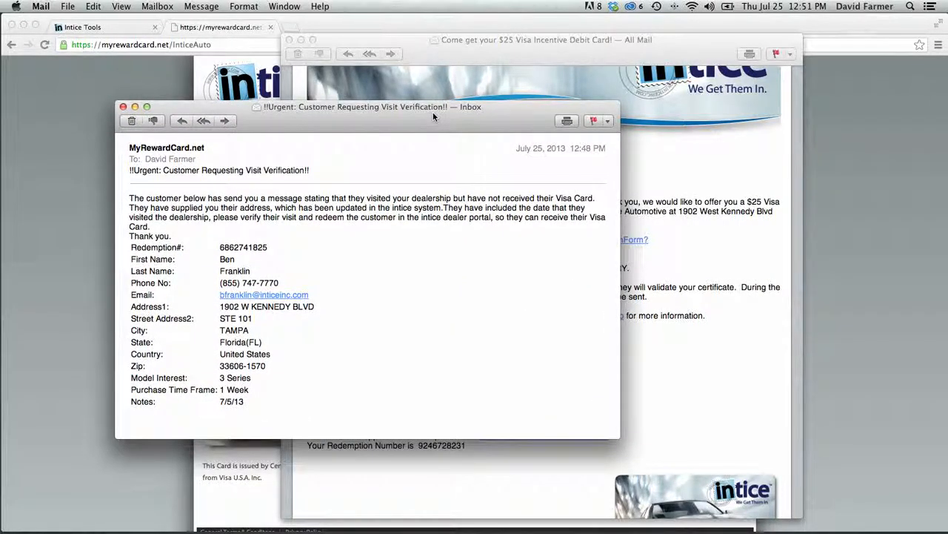
Step: Close the 'Urgent: Customer Requesting Visit Verification' email window
left_click(123, 107)
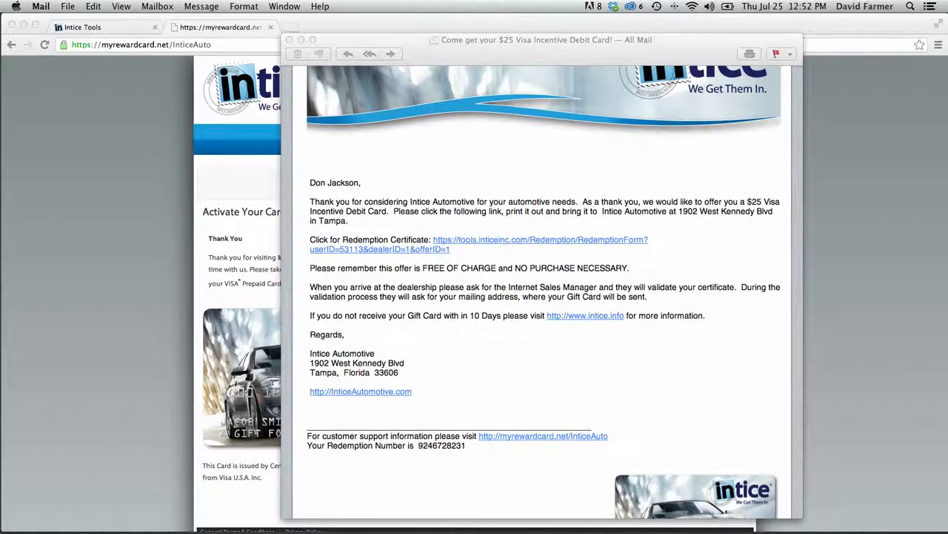
mouse_move(499, 188)
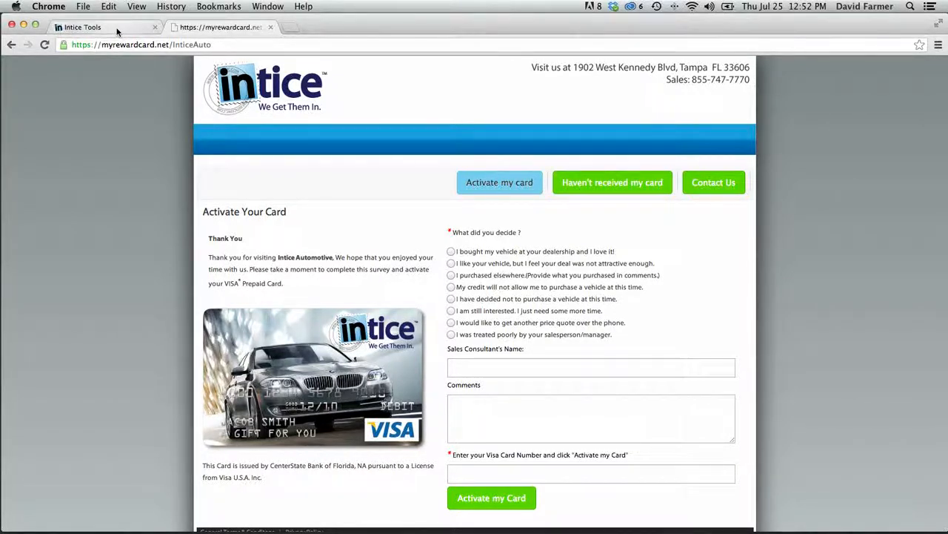
Step: Sign in to the Intice Tools dealer portal with the saved credentials
left_click(82, 27)
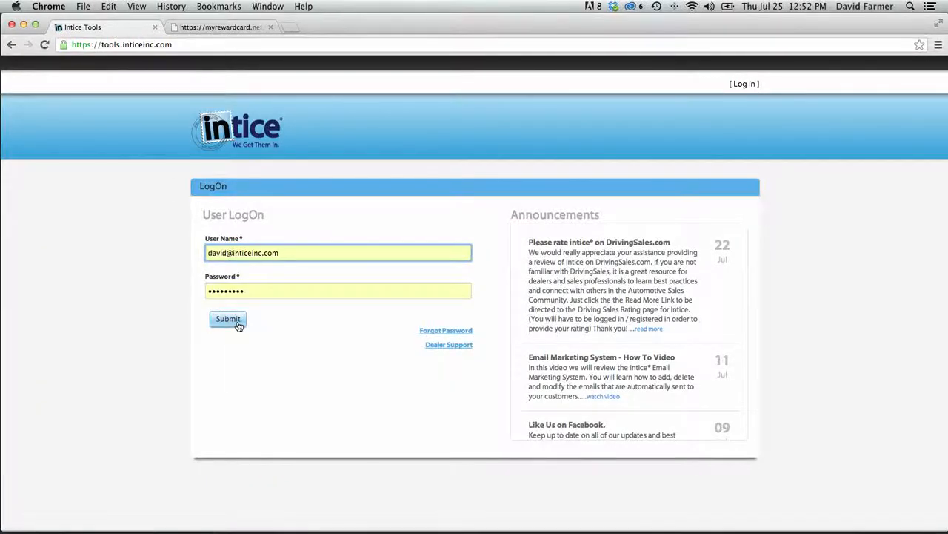
left_click(228, 318)
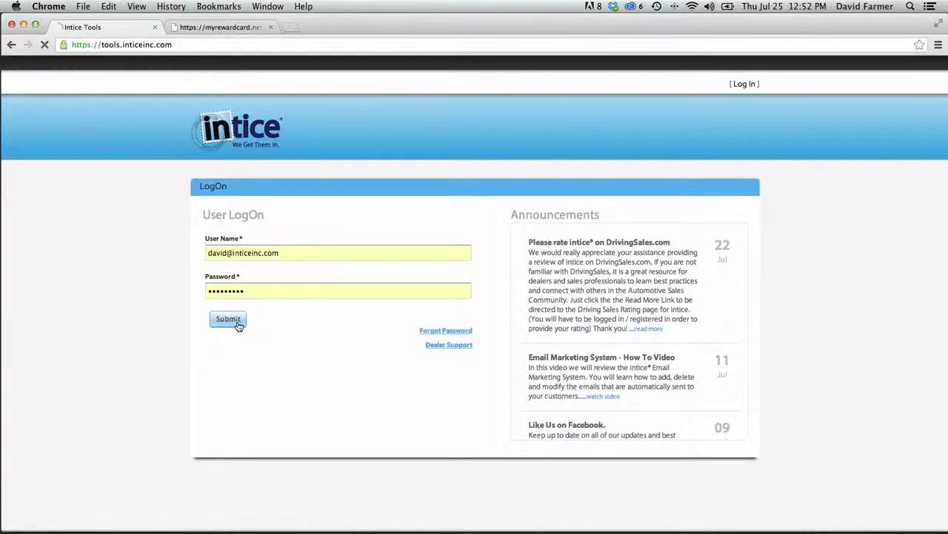
left_click(228, 319)
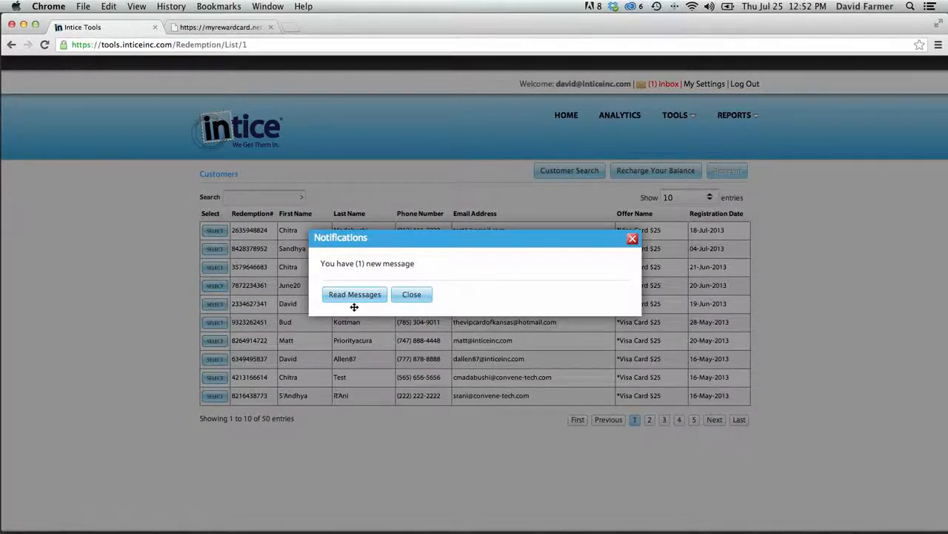
Step: Read the new notification to open the Haven't Received Card list
left_click(355, 294)
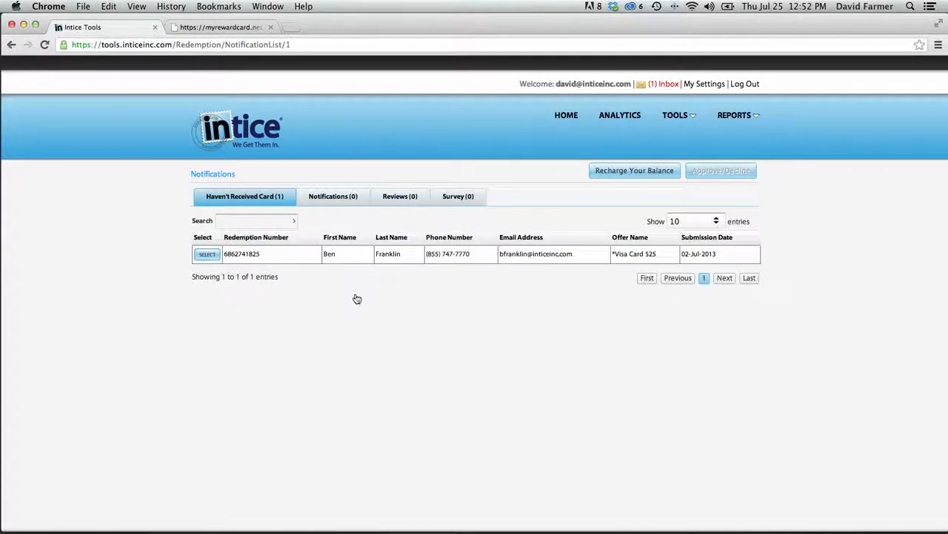
mouse_move(664, 83)
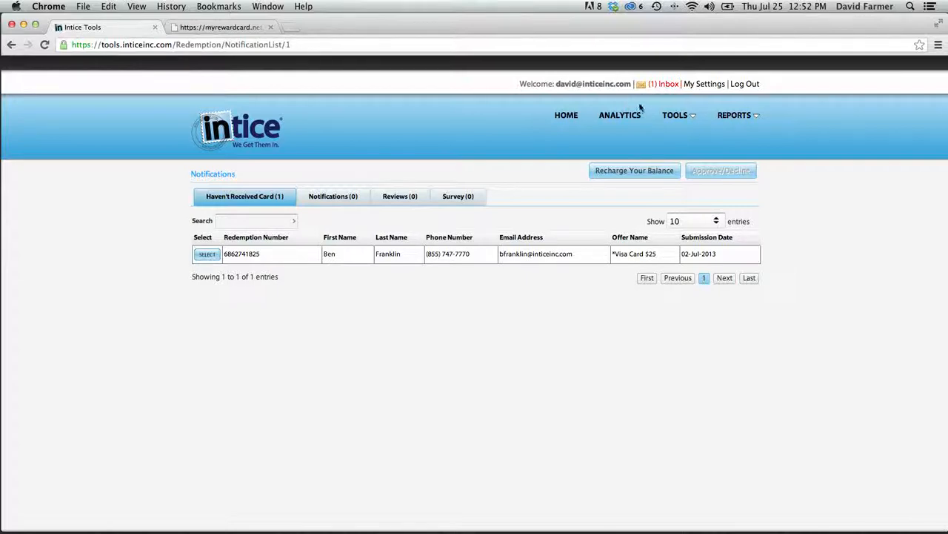
mouse_move(487, 308)
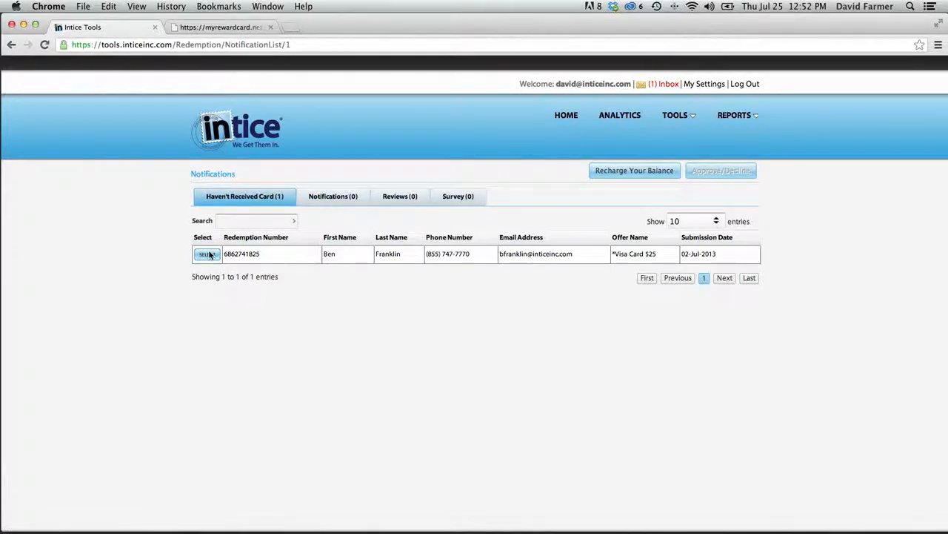
Step: Select Ben Franklin's request and redeem his Visa card, proceeding past the duplicate warning
left_click(207, 254)
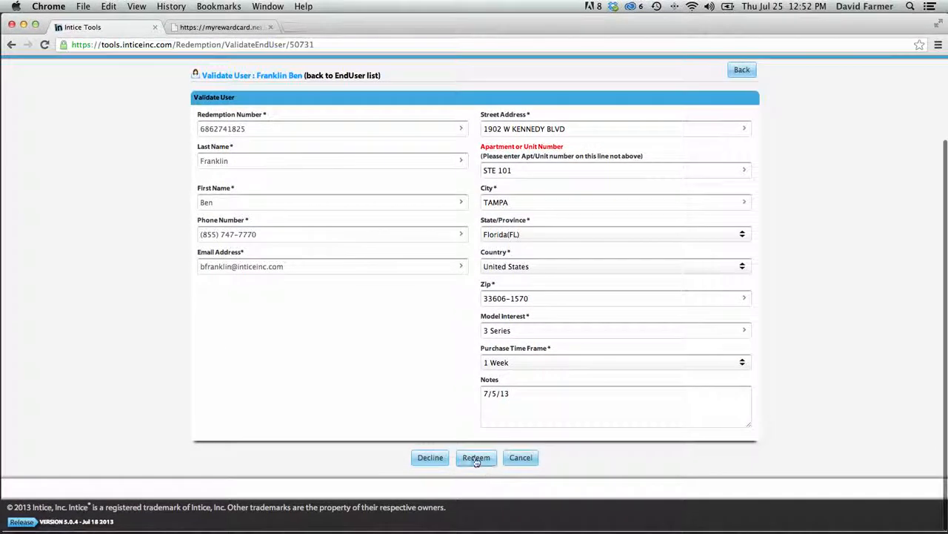
left_click(476, 457)
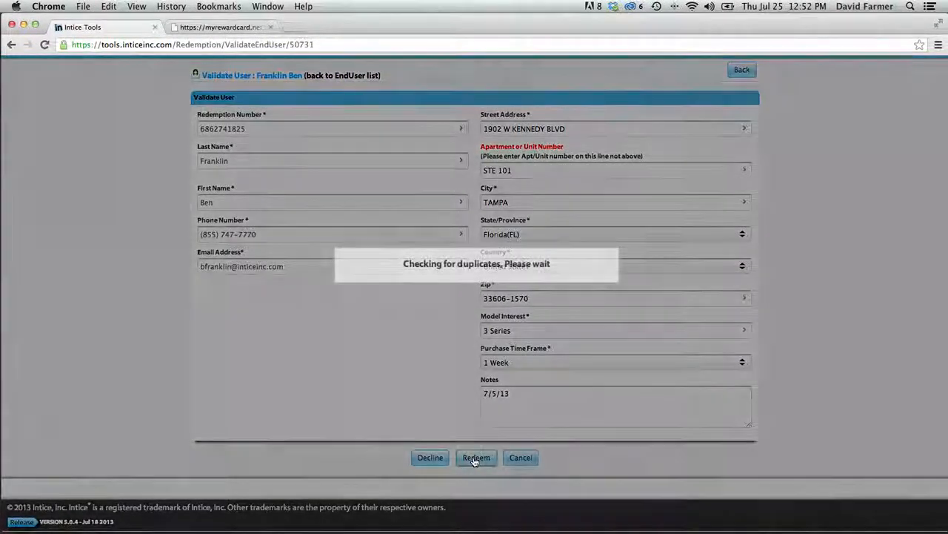
left_click(476, 457)
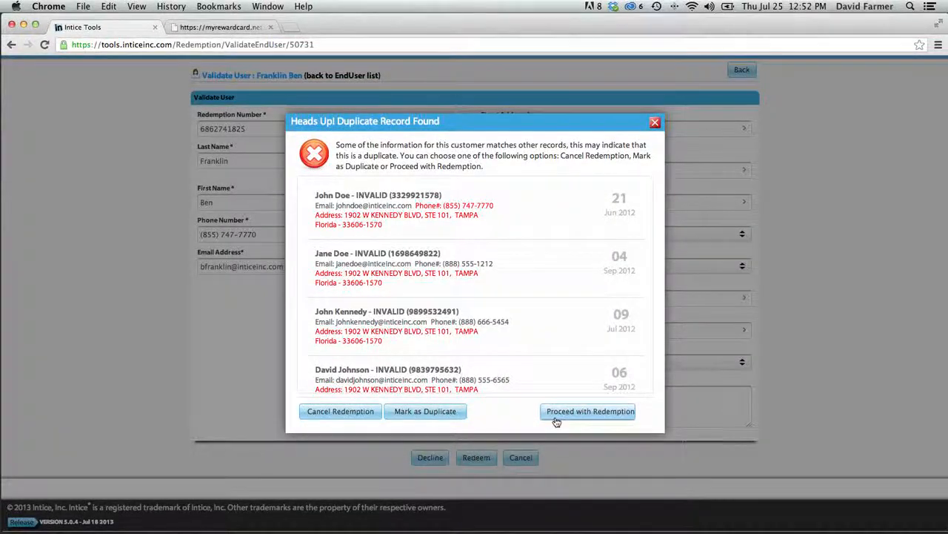
left_click(589, 411)
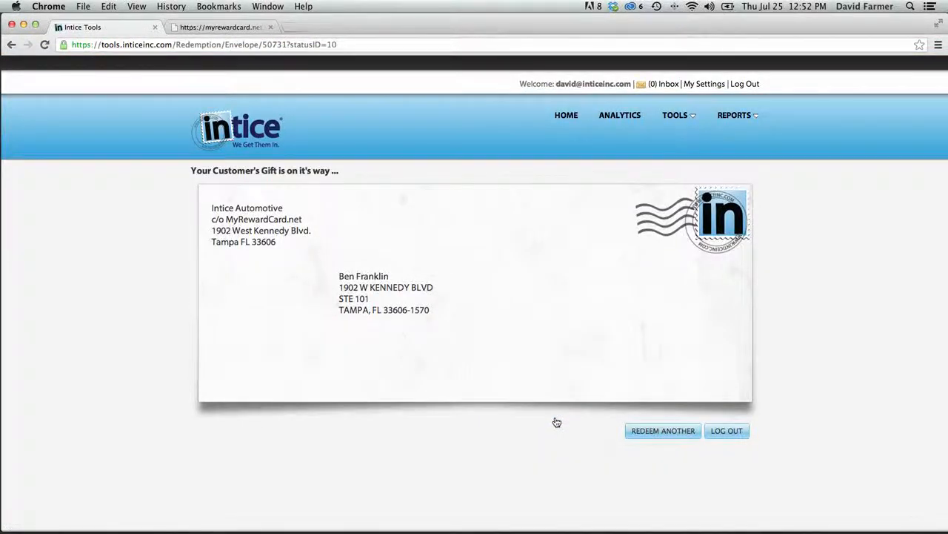